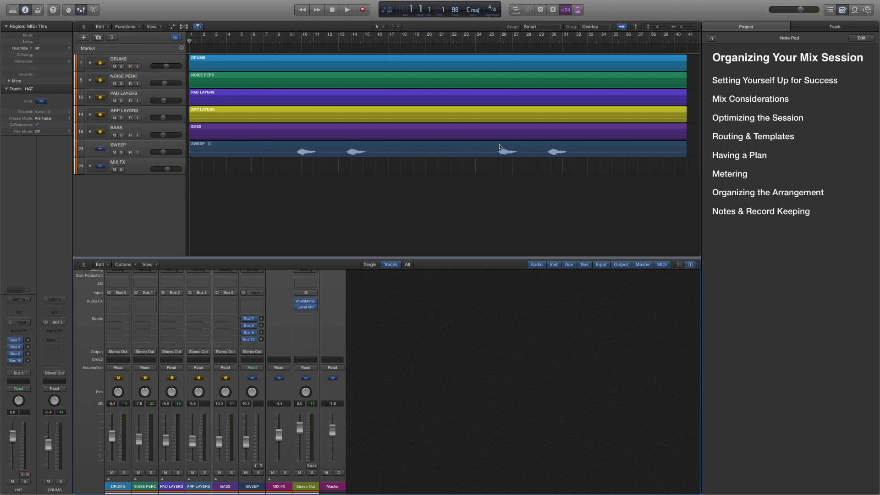
mouse_move(500, 146)
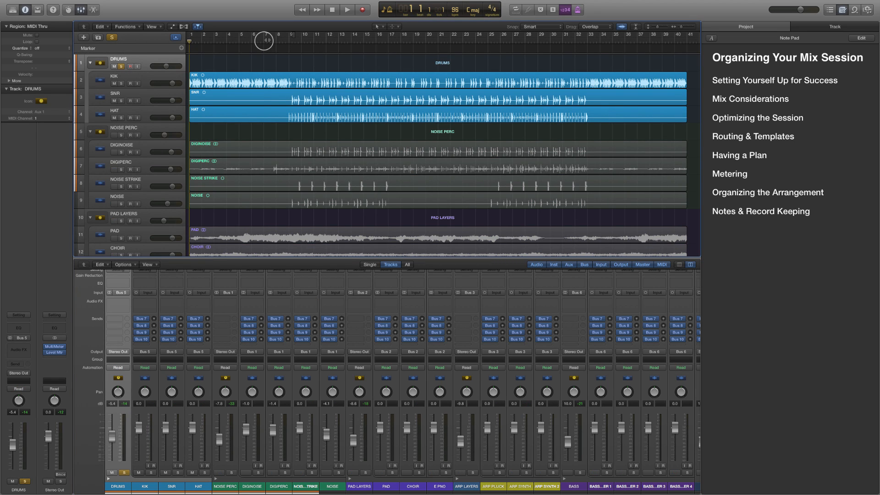
Step: Play back from around bar 9 and audition the NOISE PERC and DRUMS stacks in solo
left_click(347, 10)
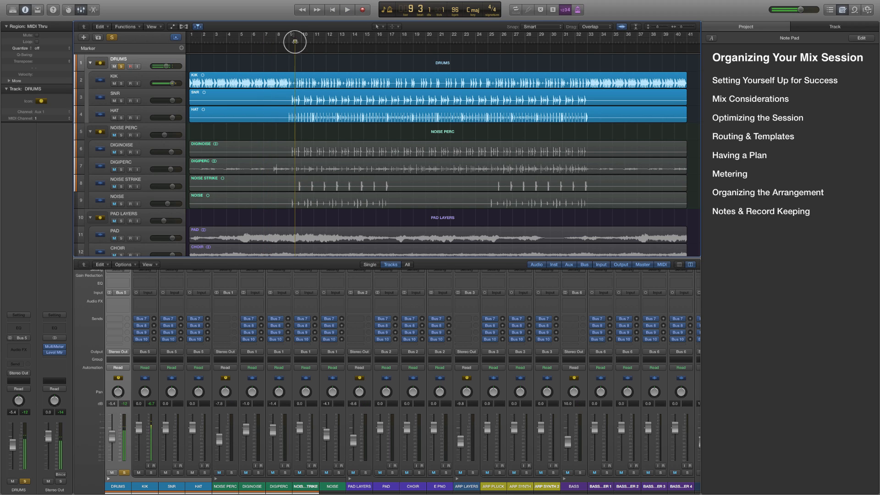
left_click(347, 9)
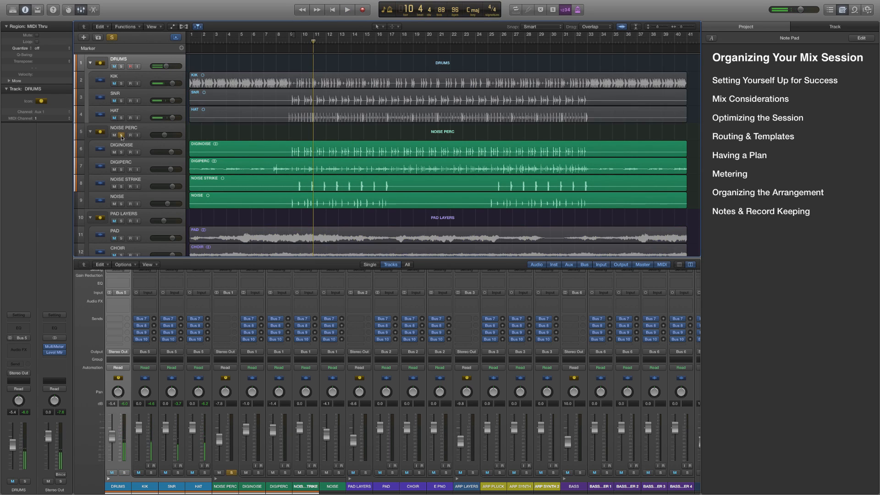
left_click(346, 9)
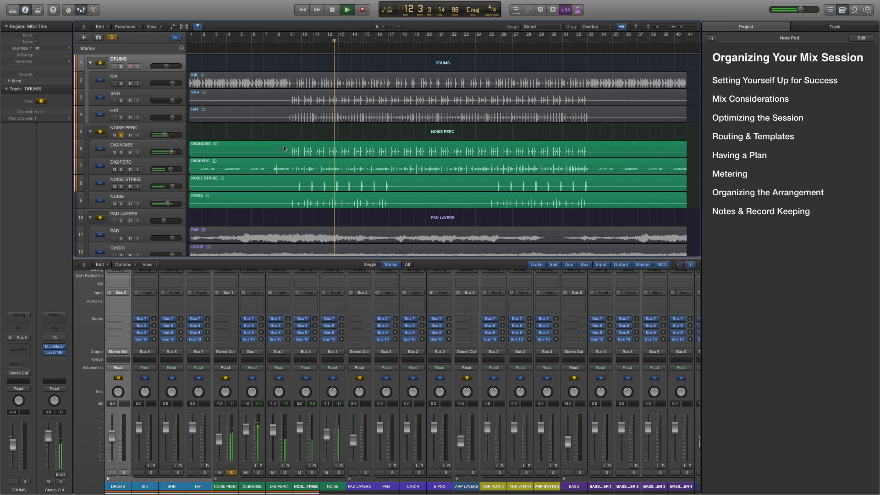
left_click(332, 9)
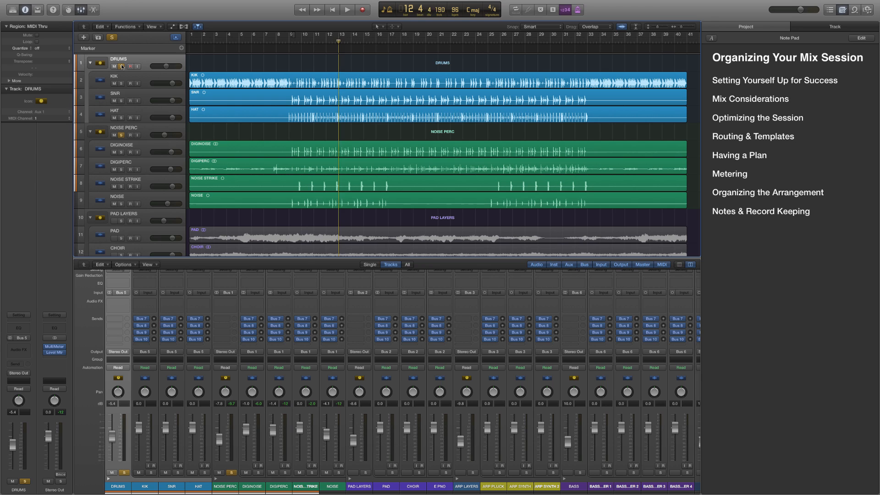
left_click(347, 10)
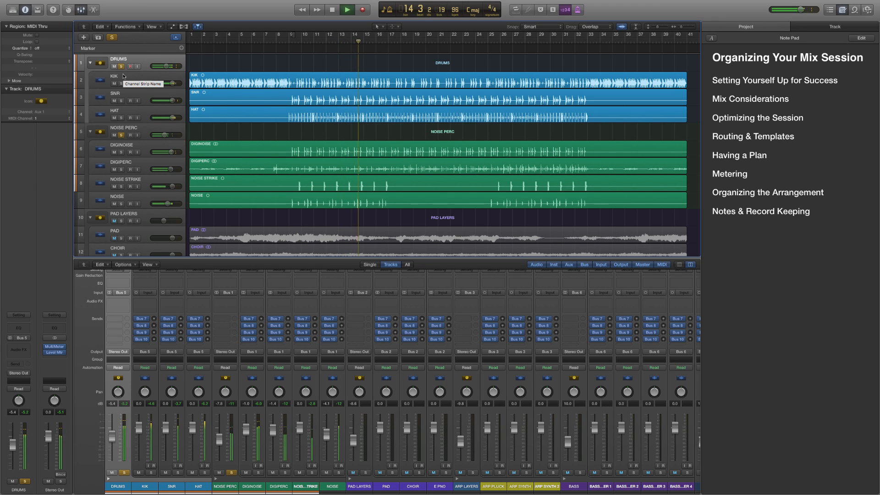
left_click(346, 9)
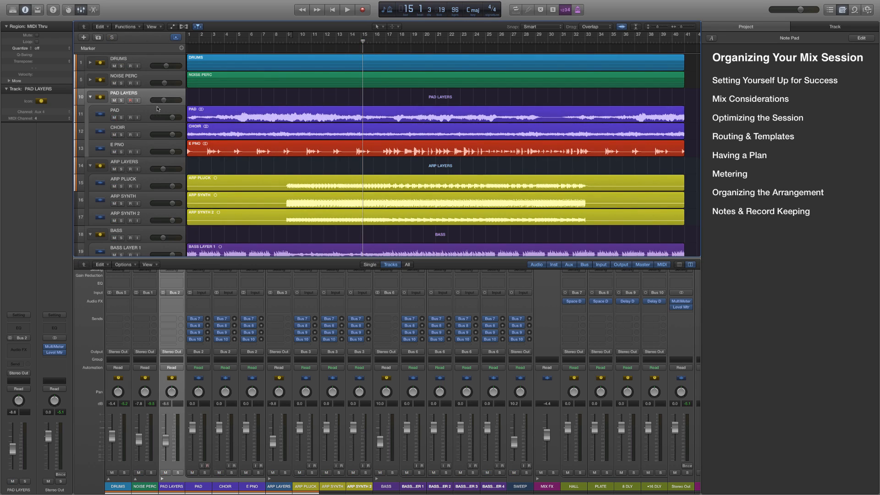
Step: Audition the PAD track alone, then the whole PAD LAYERS stack in solo during playback
left_click(119, 127)
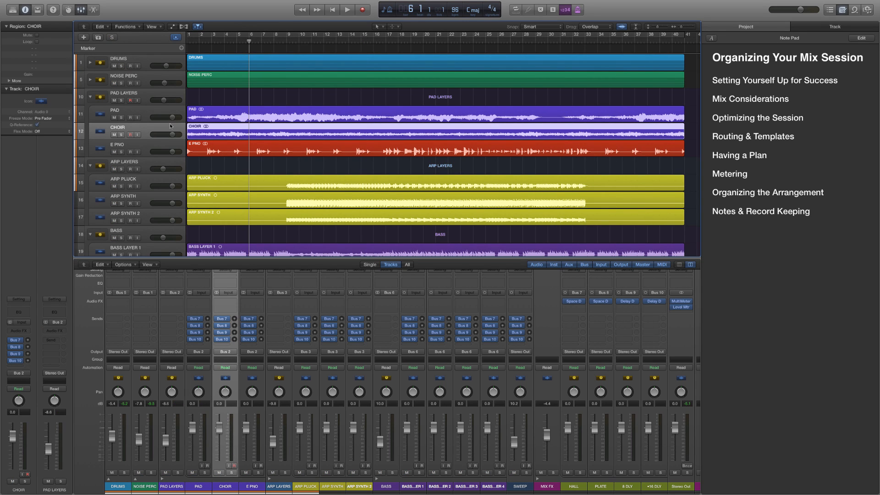
left_click(121, 117)
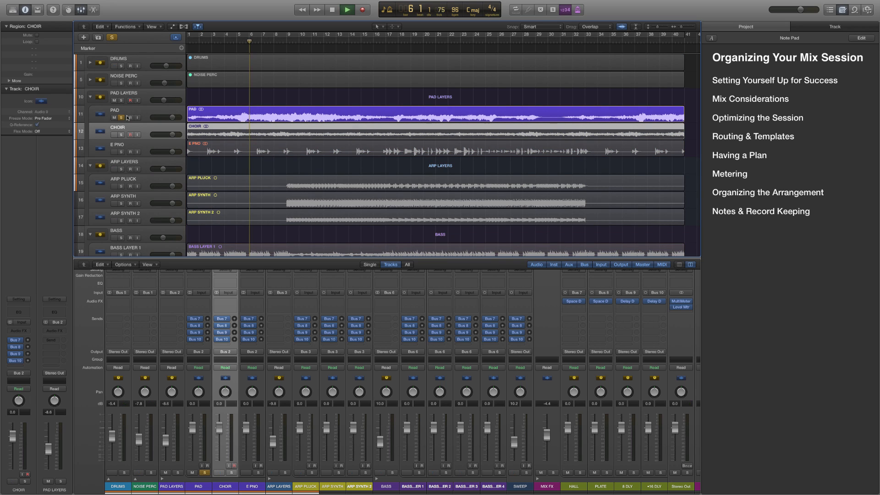
left_click(347, 9)
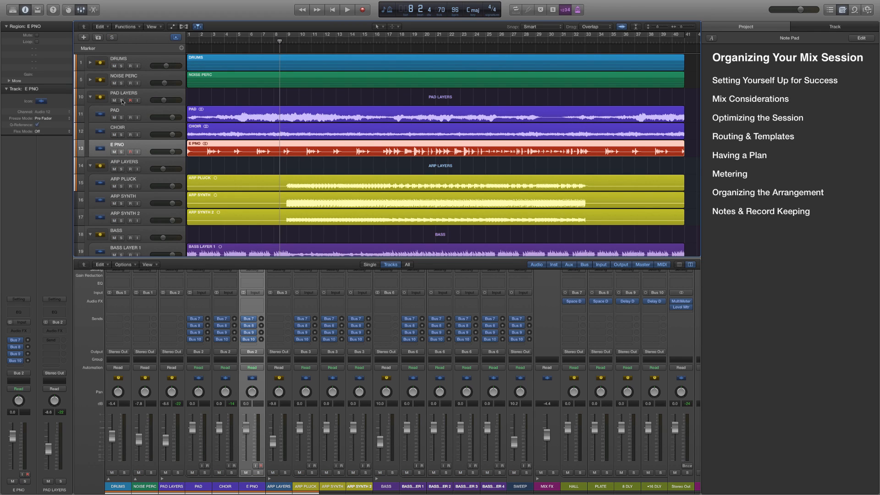
left_click(112, 100)
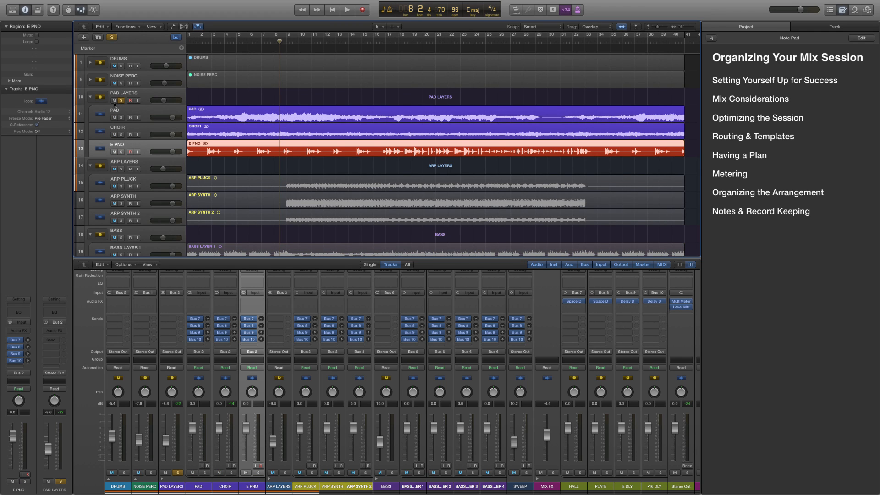
left_click(346, 9)
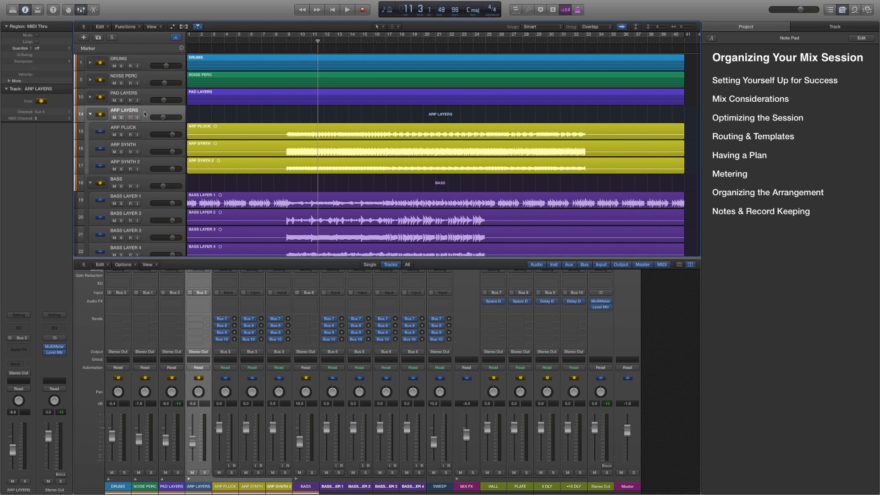
mouse_move(138, 129)
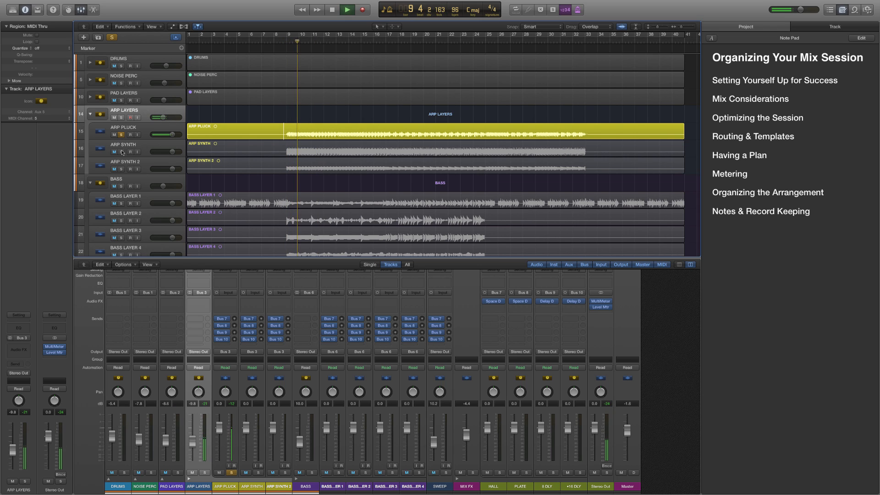
Step: Solo the ARP SYNTH track to hear it during playback
left_click(346, 10)
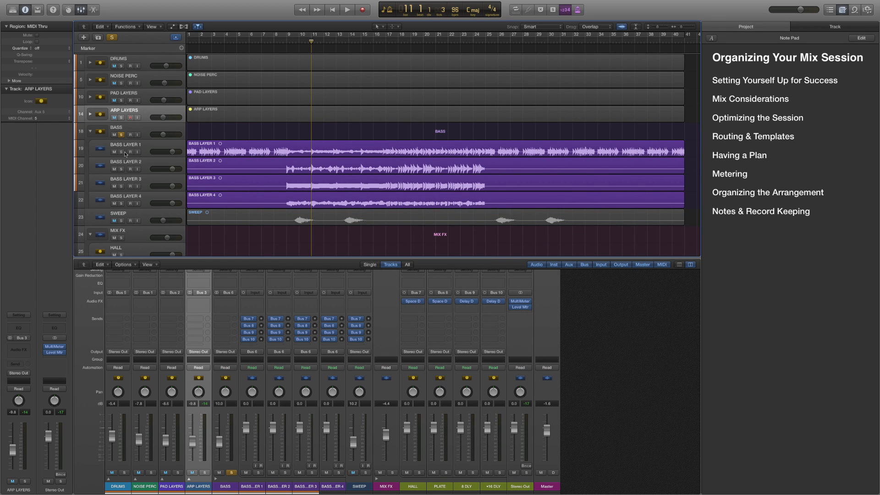
Step: Play the bass section and audition the individual bass layers, ending with BASS LAYER 4, in solo
left_click(346, 9)
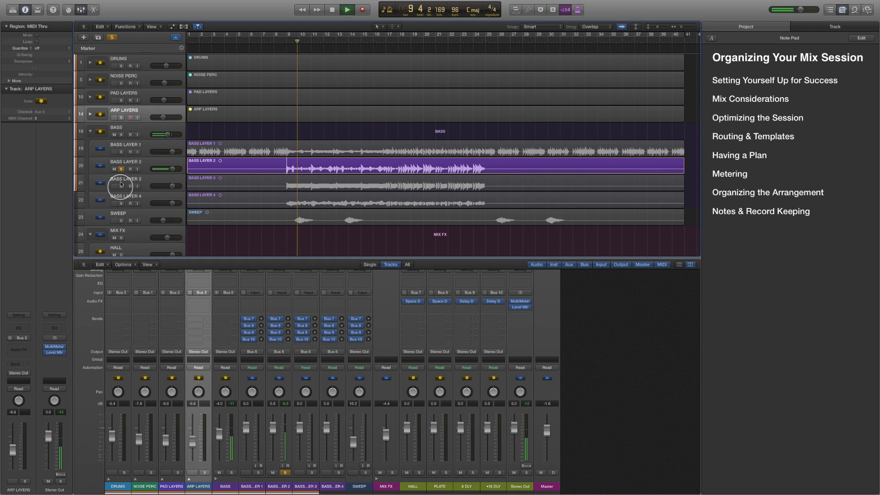
left_click(121, 186)
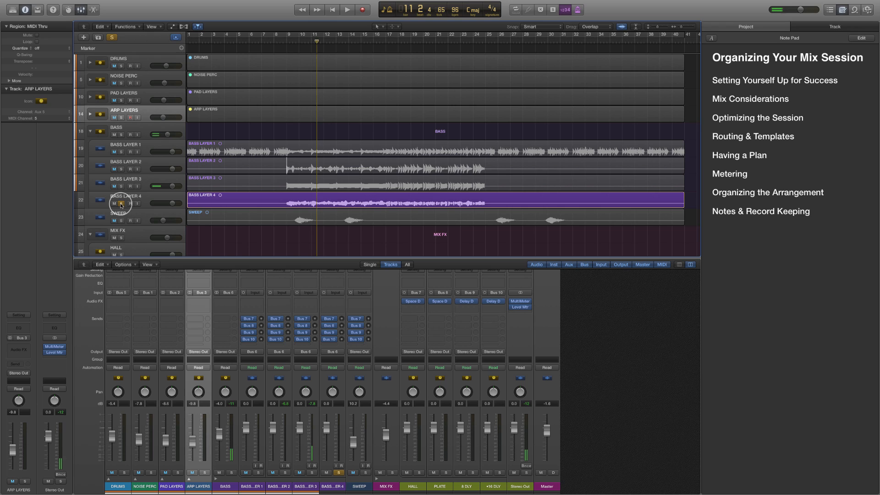
left_click(347, 9)
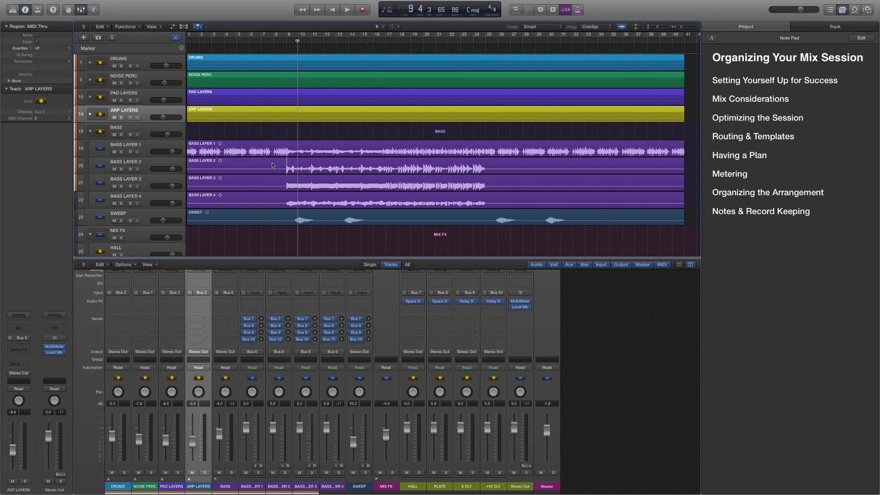
mouse_move(296, 186)
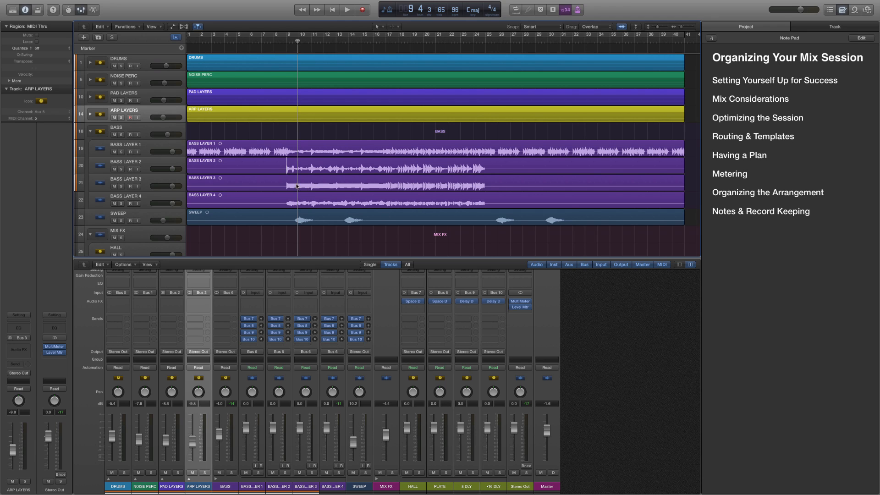
mouse_move(115, 150)
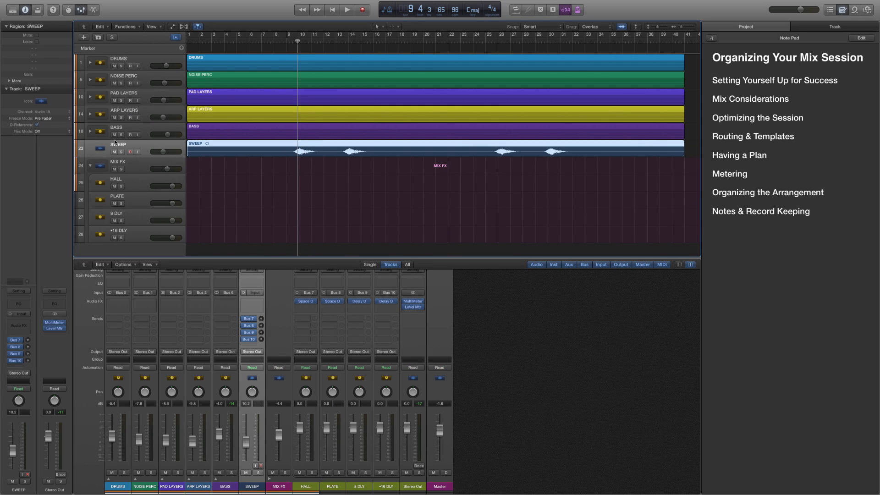
mouse_move(140, 166)
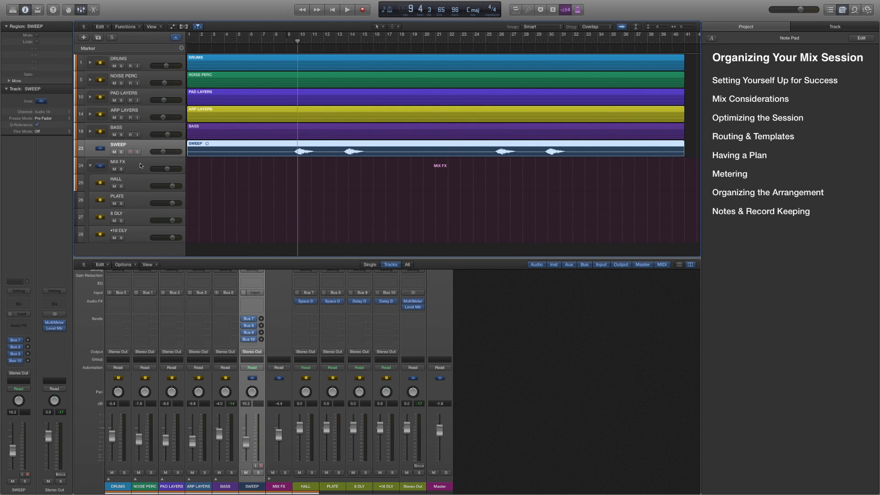
Step: Select the MIX FX stack and its HALL reverb return, then collapse the stack
left_click(118, 164)
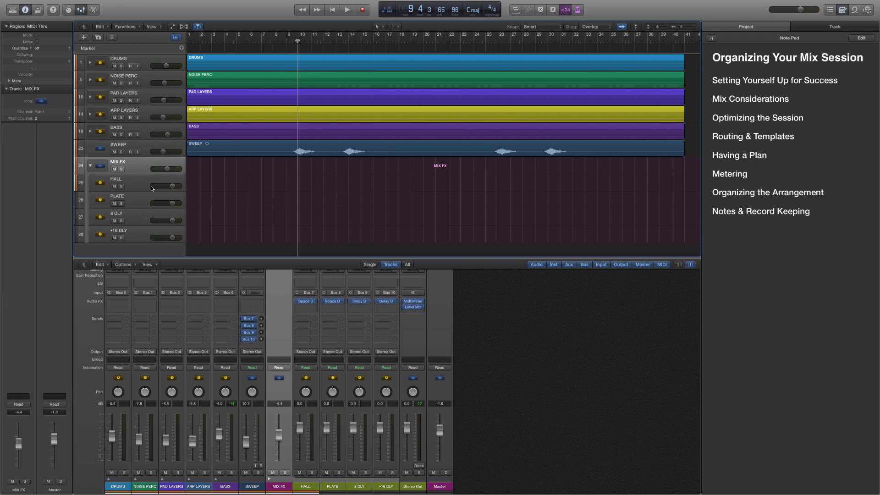
left_click(116, 183)
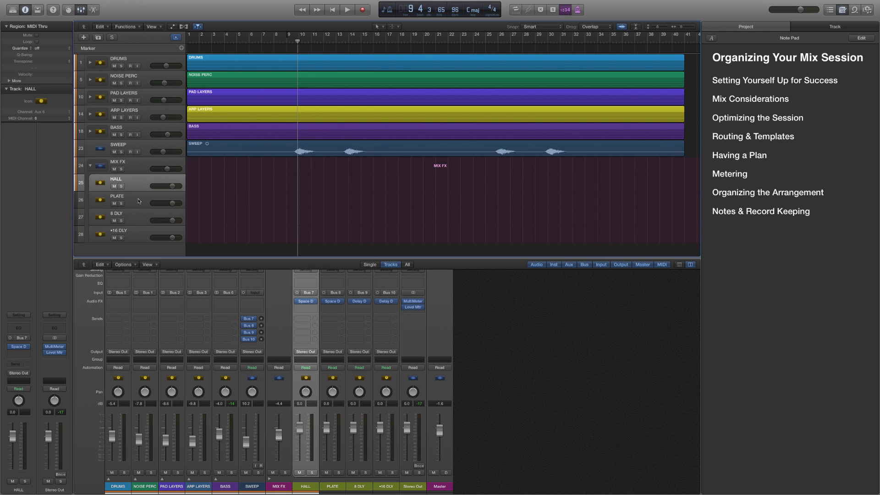
mouse_move(134, 224)
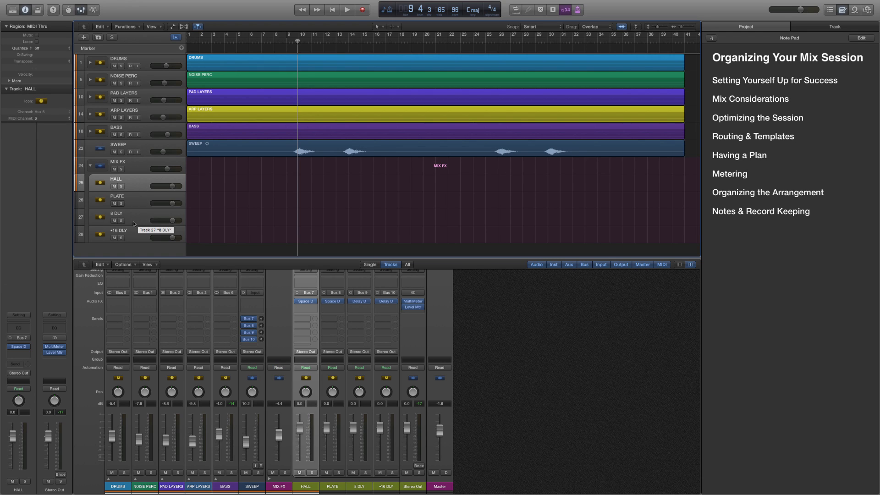
mouse_move(135, 219)
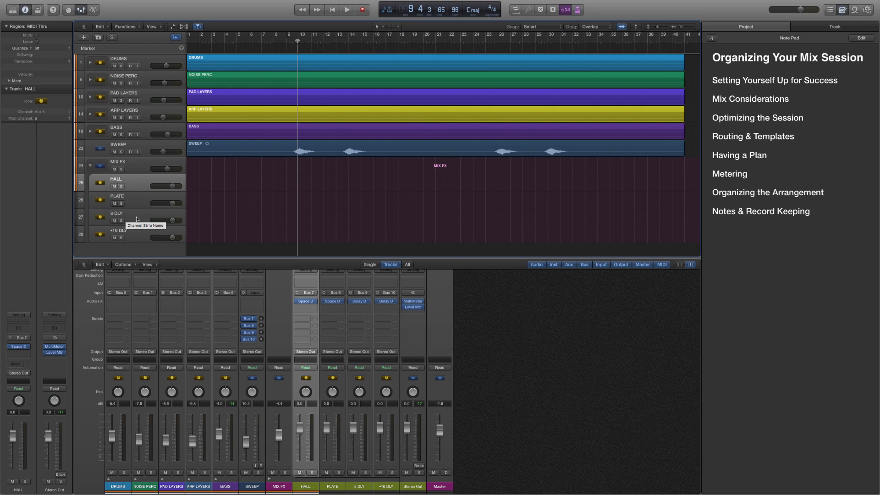
left_click(118, 234)
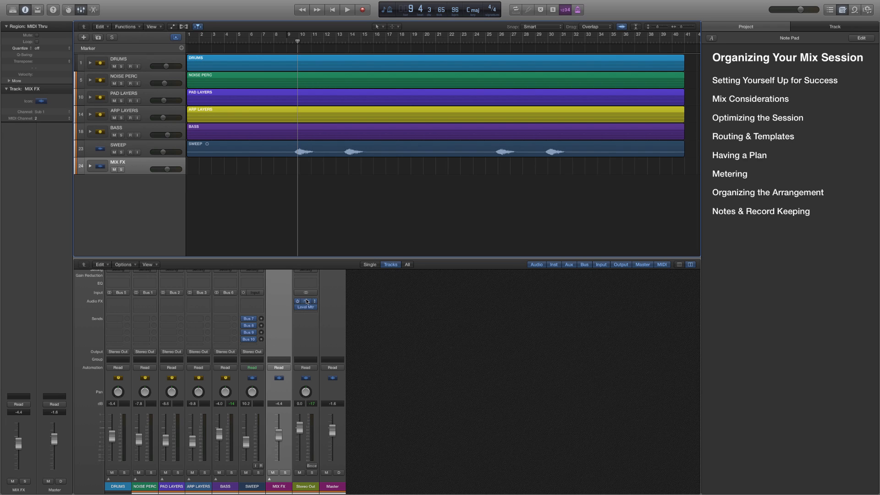
mouse_move(304, 302)
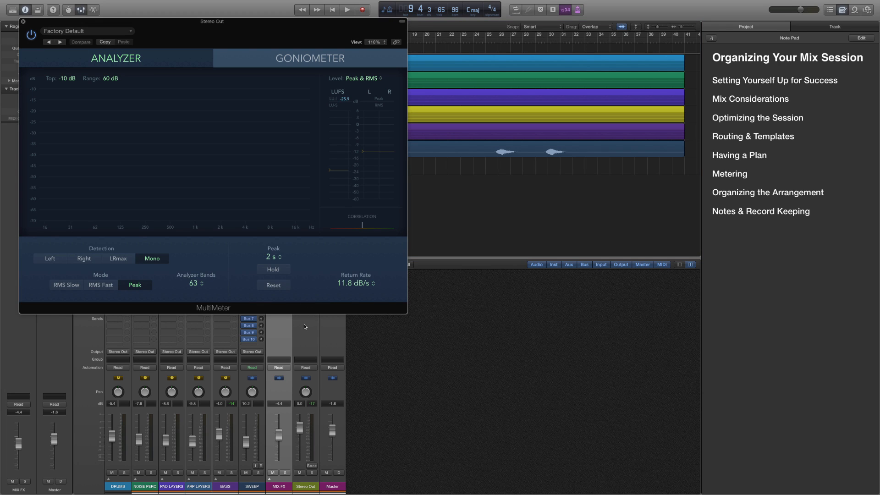
Step: Check the mix on the Stereo Out MultiMeter's Goniometer during playback, then stop and close the plug-in
left_click(346, 9)
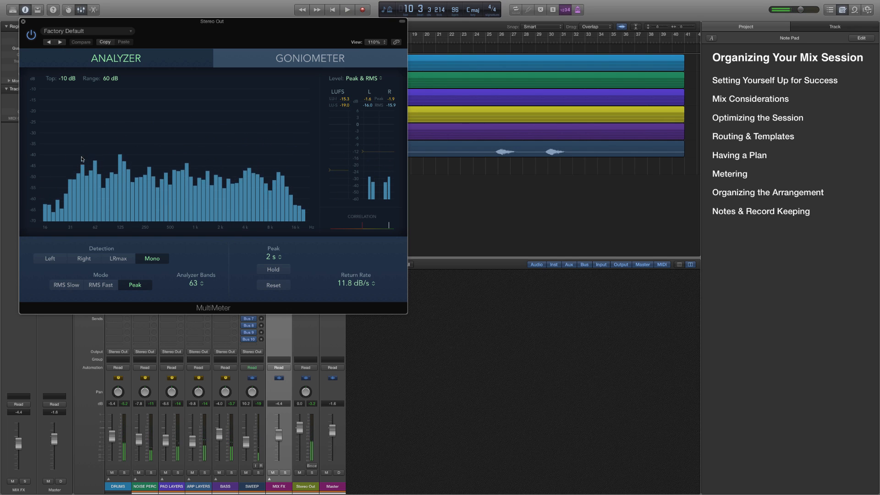
left_click(309, 57)
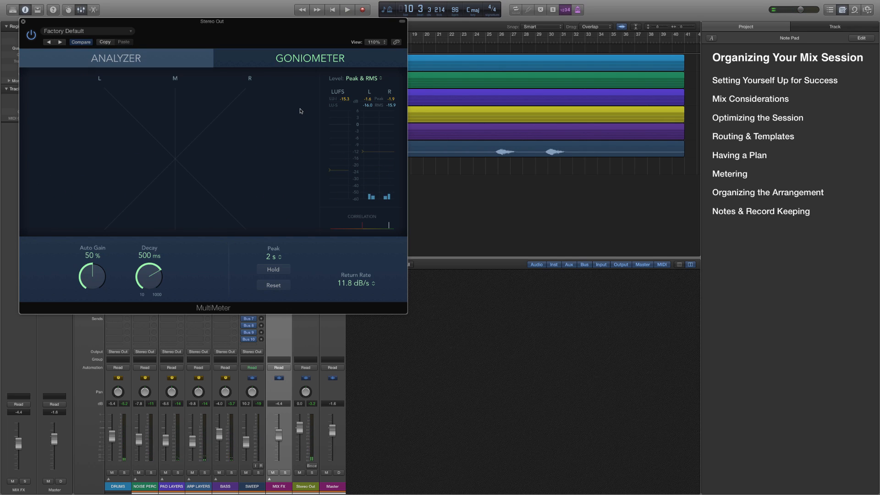
left_click(347, 9)
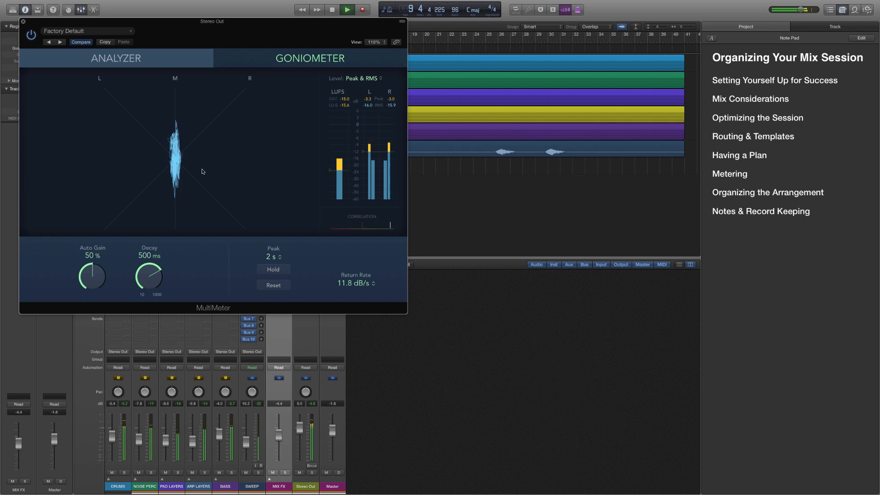
left_click(346, 10)
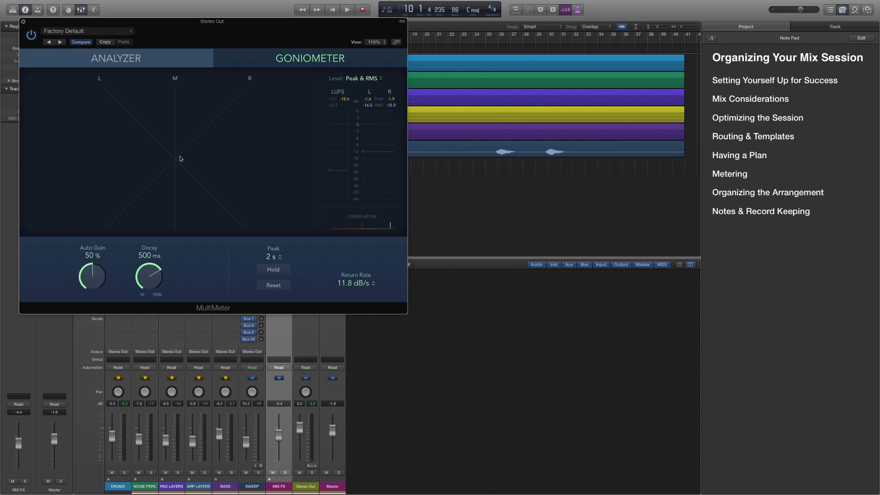
mouse_move(209, 151)
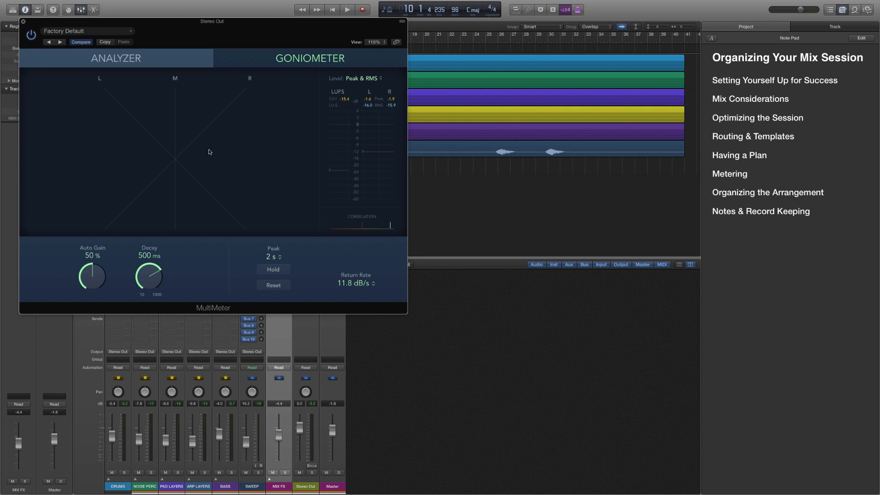
mouse_move(377, 136)
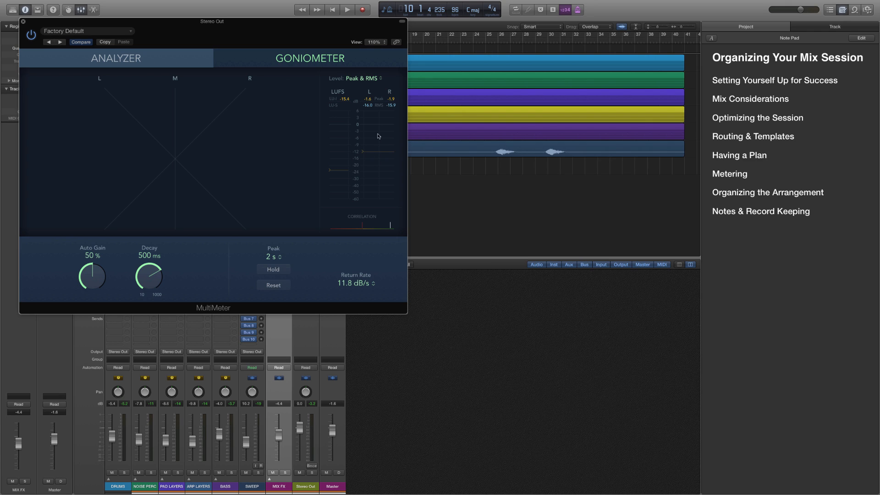
mouse_move(351, 96)
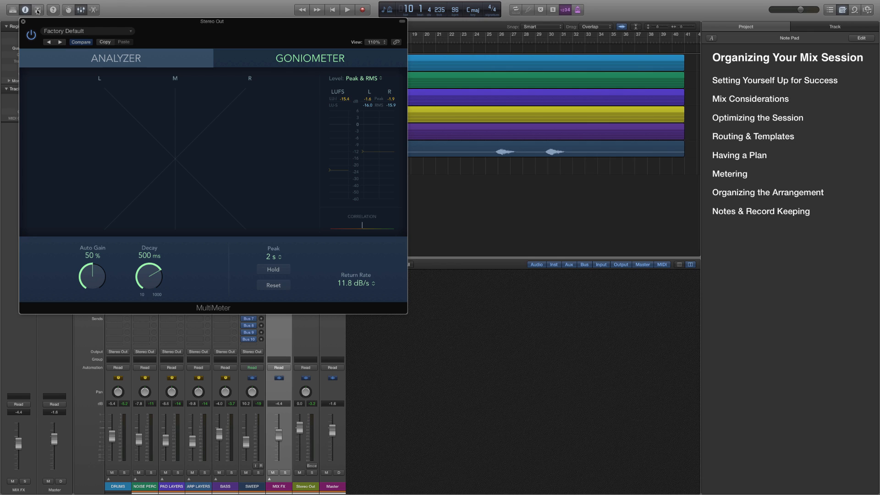
left_click(23, 21)
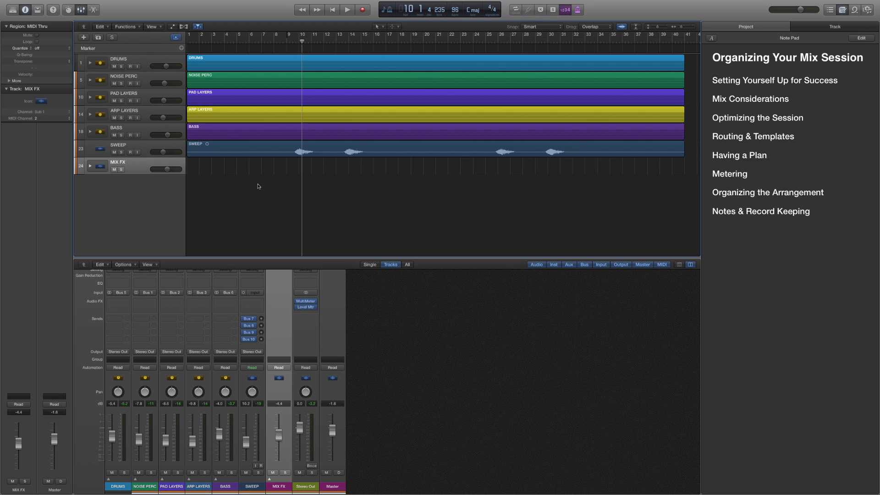
mouse_move(282, 187)
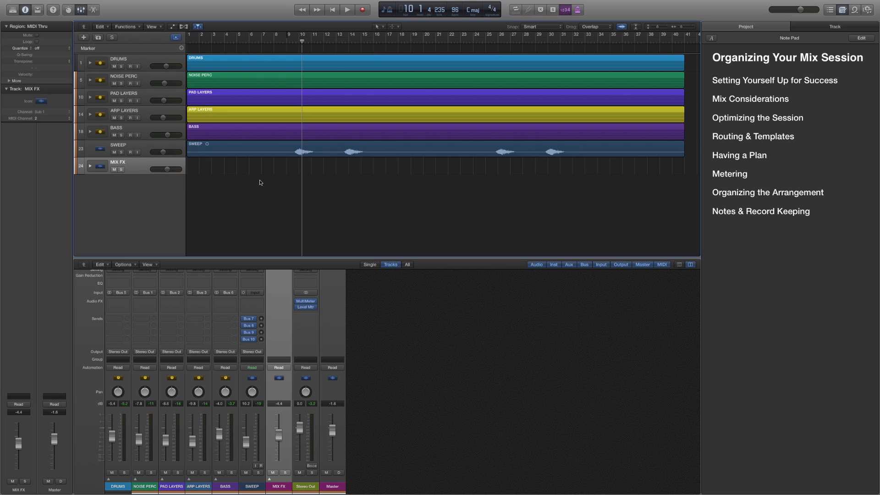
mouse_move(274, 192)
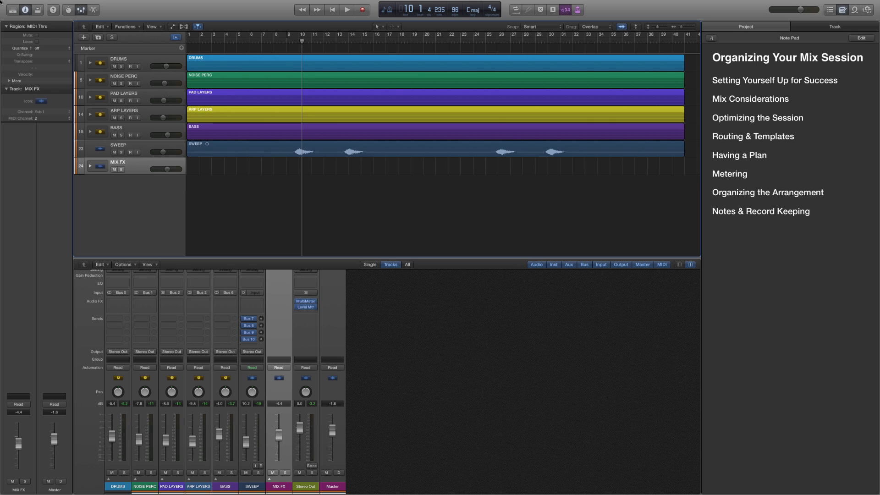
Step: Set the I/O buffer size to 1024 samples in the Audio preferences
left_click(56, 4)
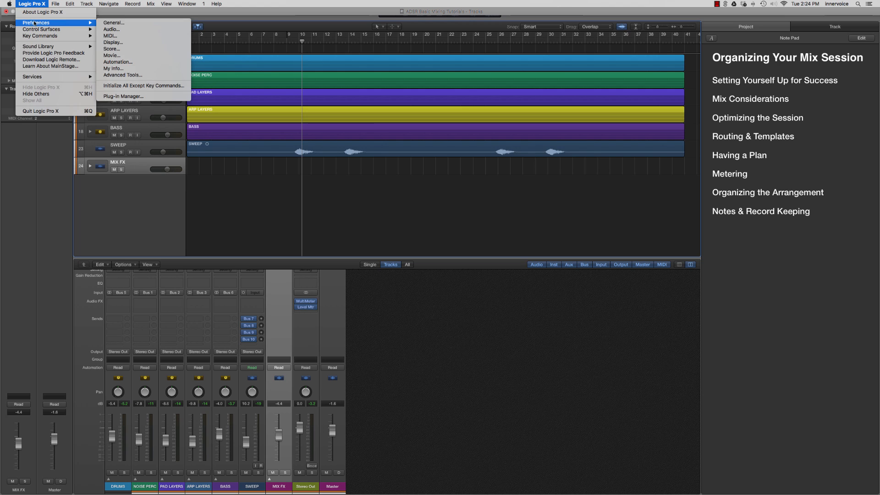
left_click(111, 29)
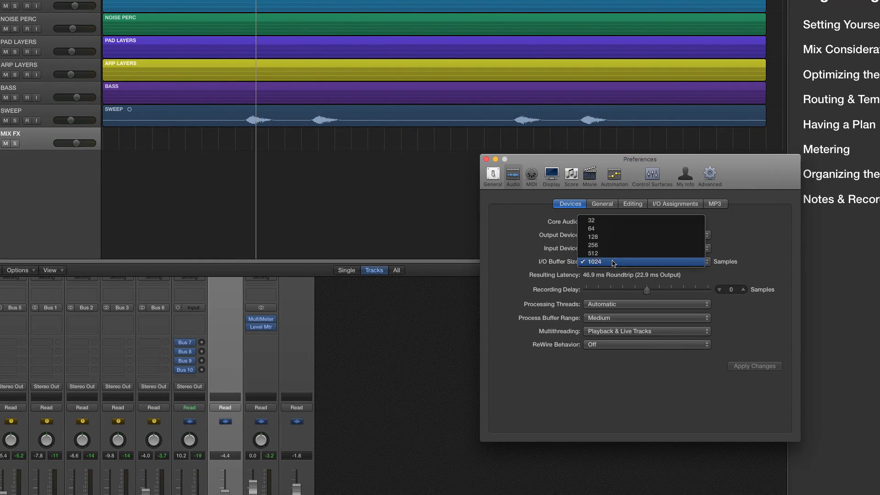
left_click(594, 261)
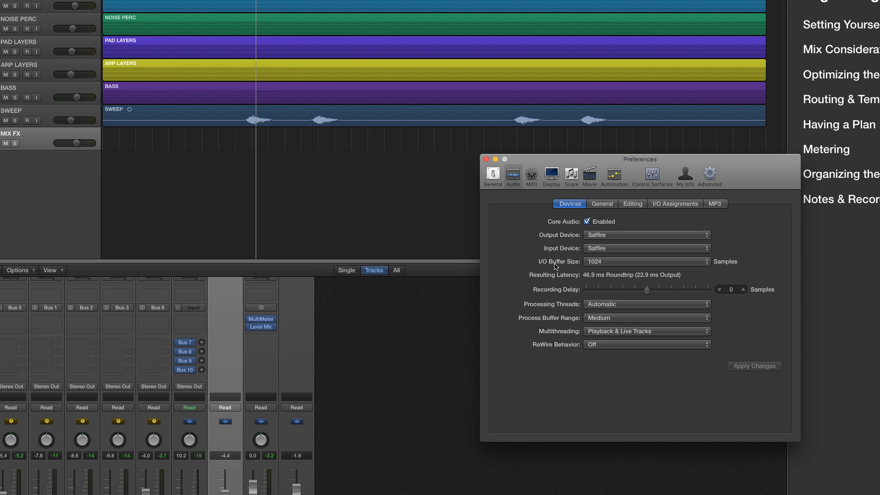
left_click(645, 262)
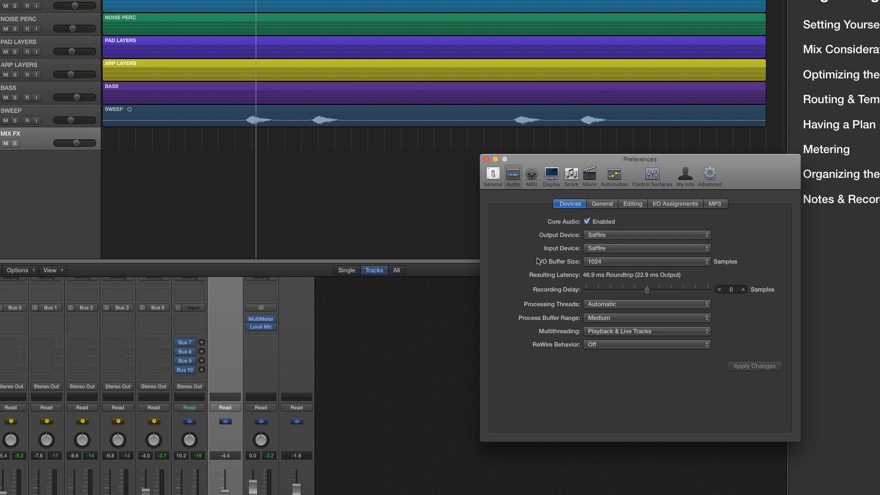
mouse_move(605, 263)
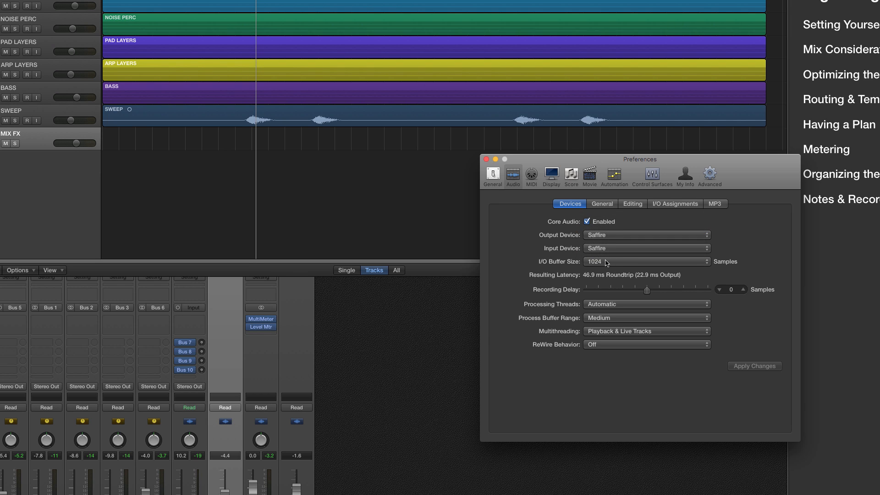
mouse_move(579, 263)
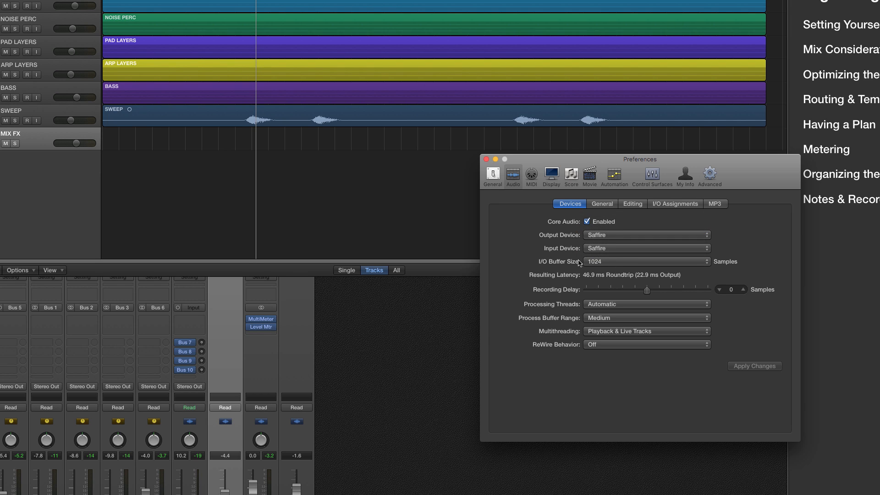
mouse_move(581, 263)
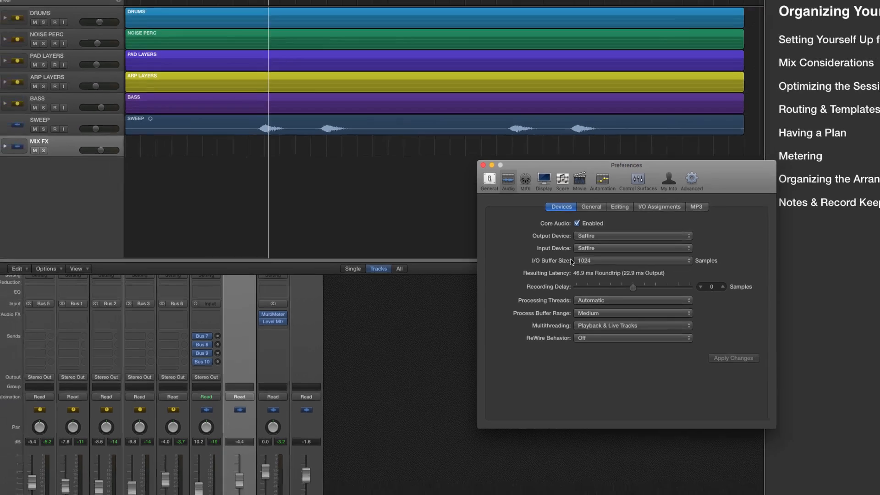
Step: Close the Preferences window
left_click(482, 165)
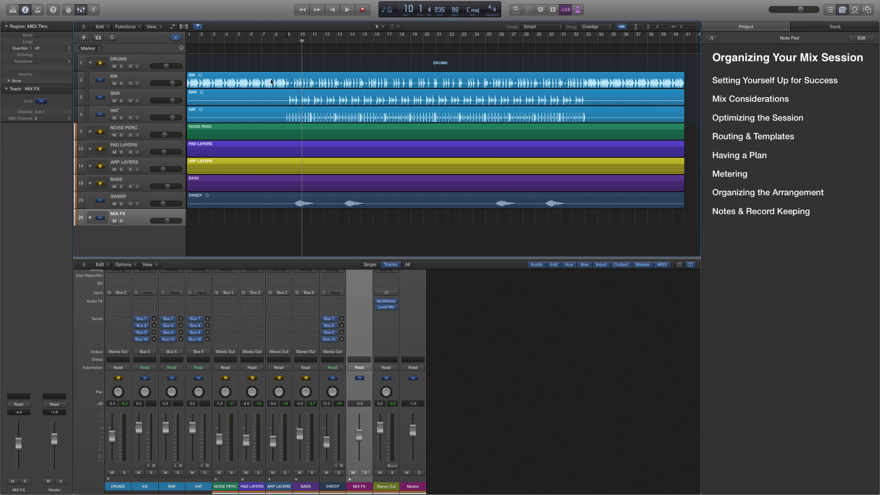
mouse_move(289, 99)
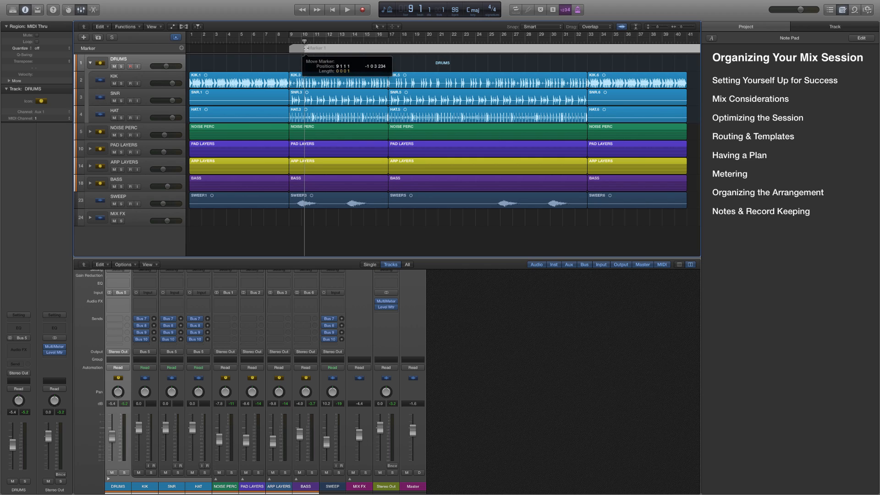
Step: Place Marker 1 at the start of bar 9 and deselect it
left_click_drag(304, 48, 388, 47)
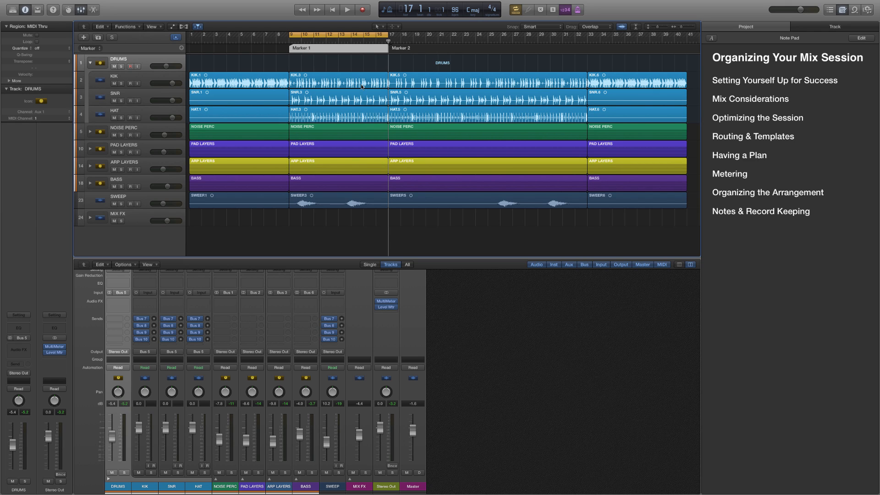
left_click(336, 81)
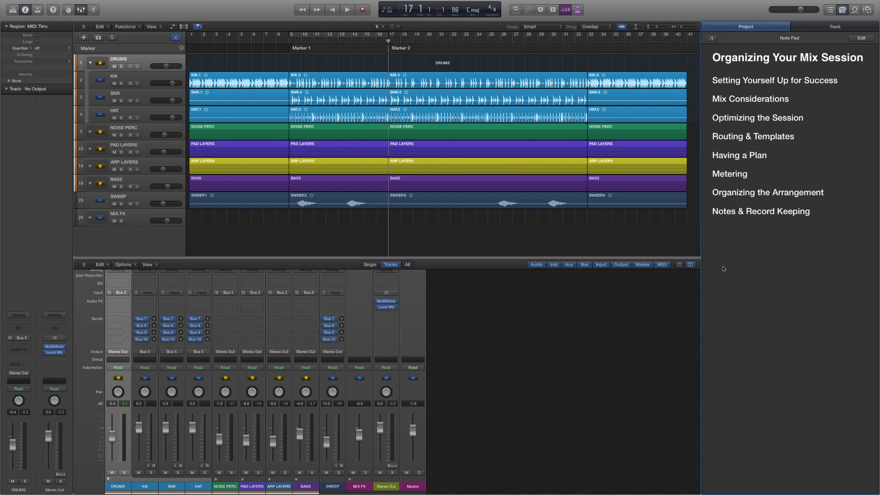
mouse_move(808, 214)
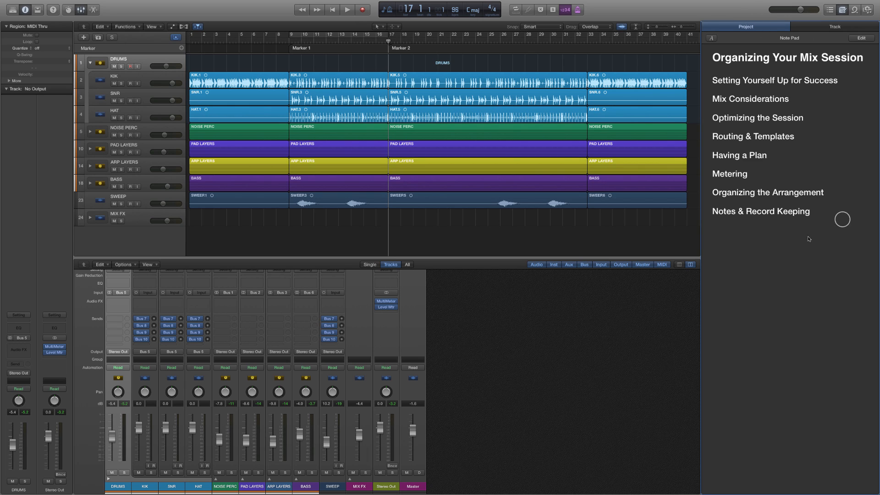
Step: Give the NOISE PERC track the note 'add delay on buildup' and begin editing the project notes
left_click(834, 26)
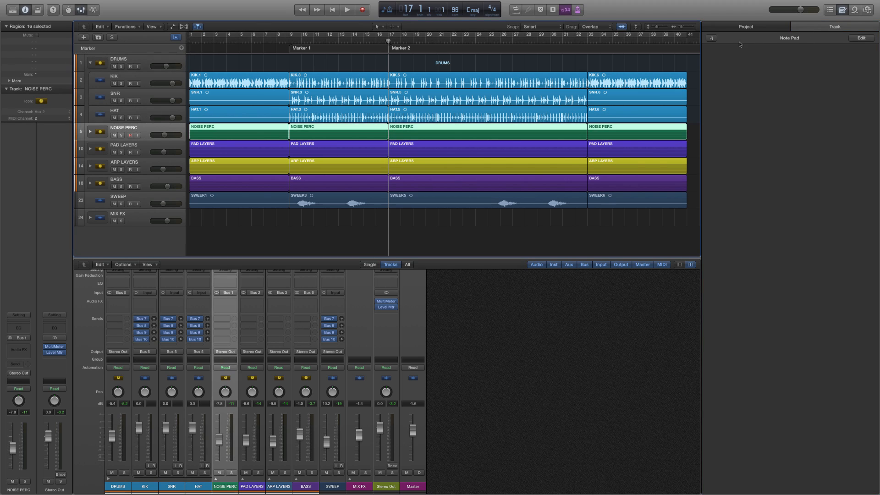
type("add delay on")
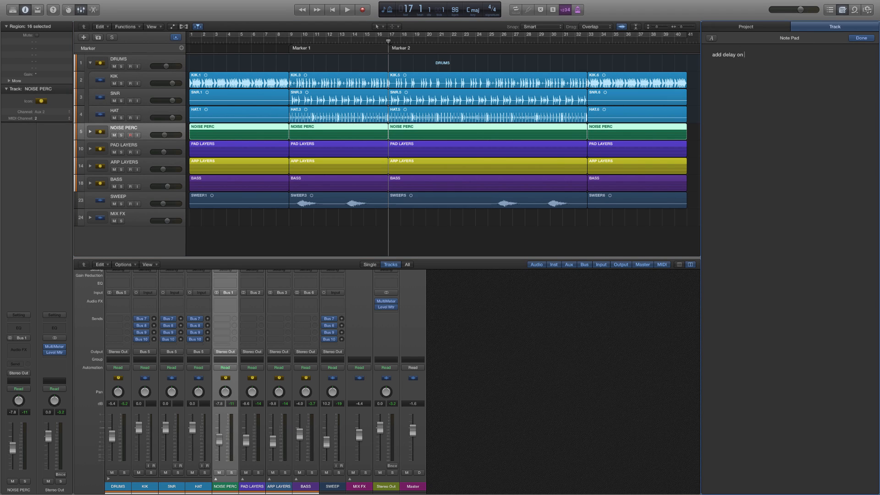
type("buildup")
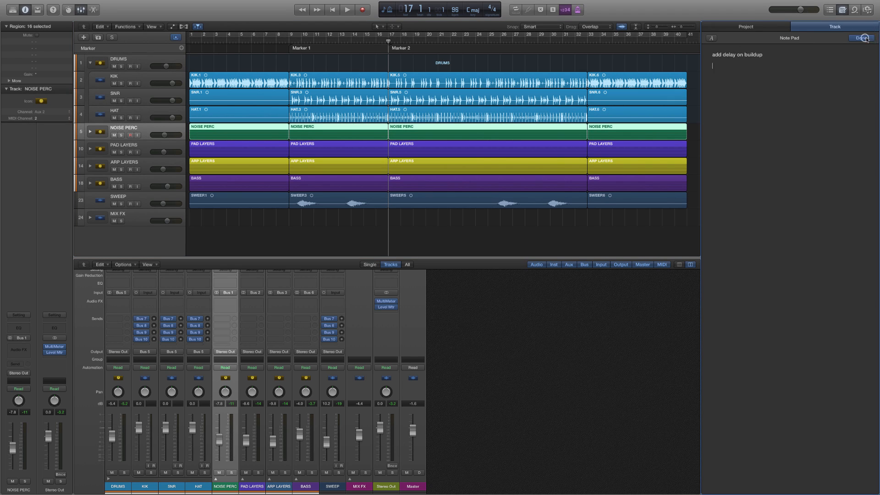
left_click(745, 26)
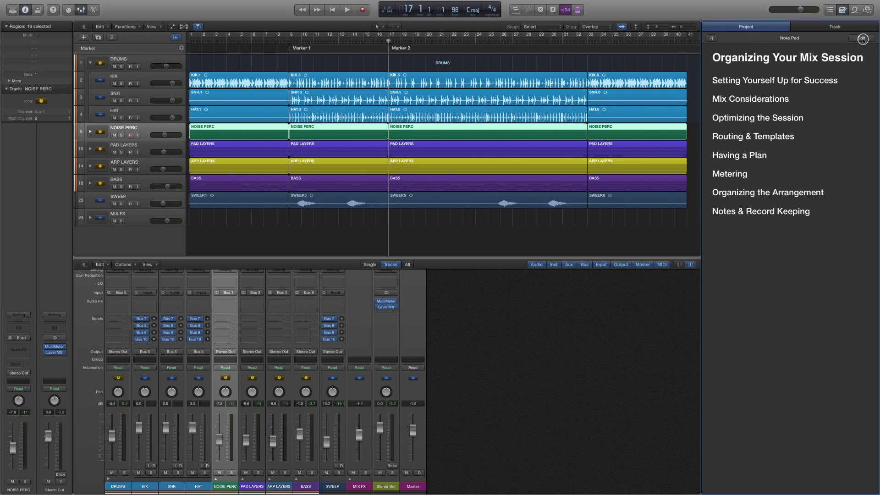
left_click(864, 38)
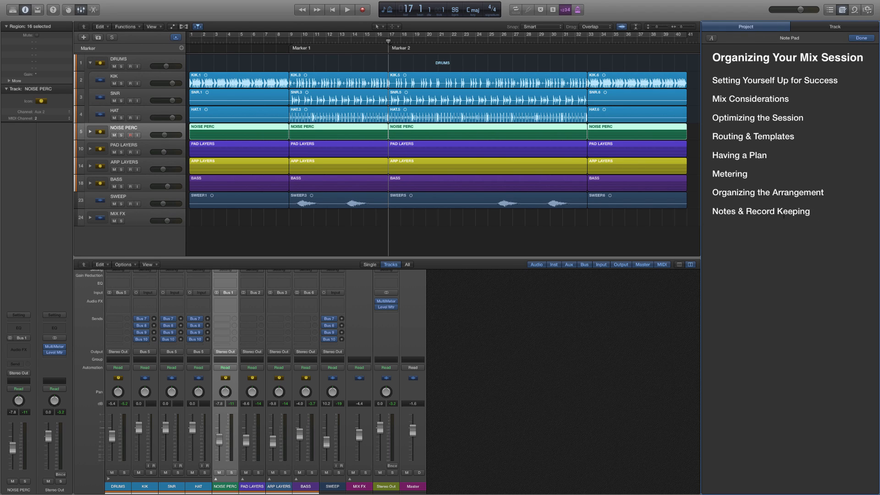
Step: Add 'do basic automation pass', 'revisit drum tones' and 'add sidechain' to the project notes and finish editing
type("do basic automation pass")
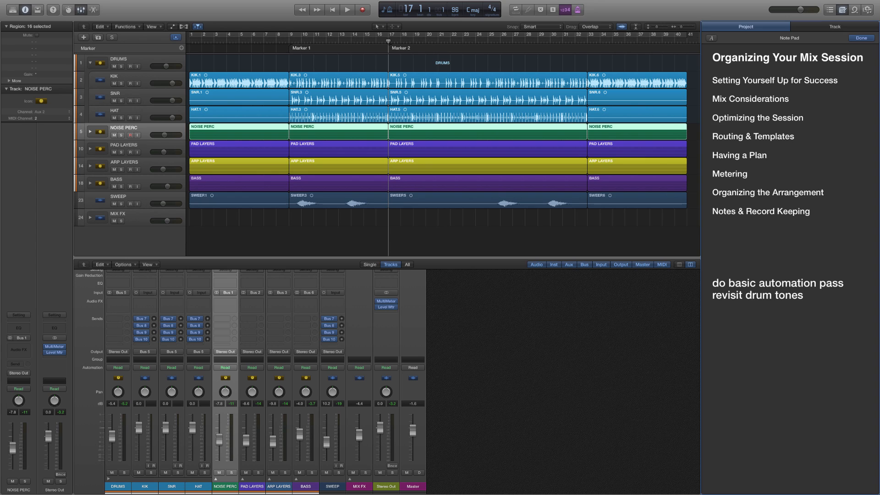
type("add sidechain")
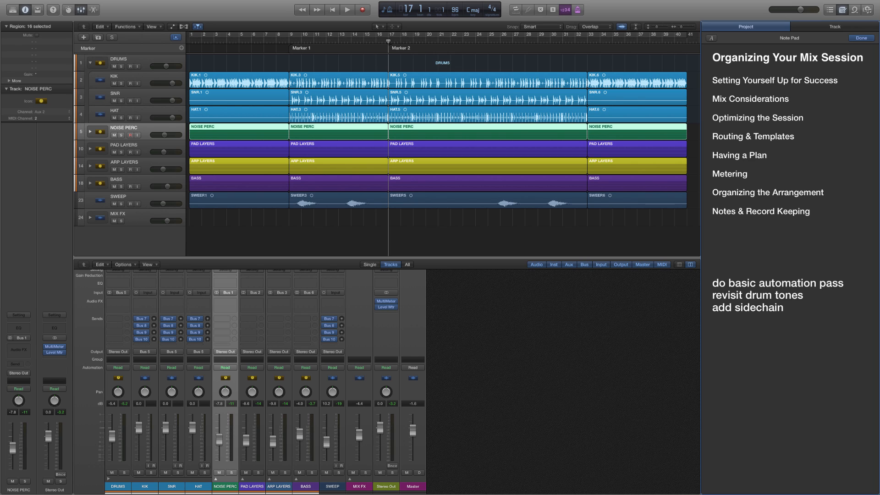
left_click(783, 307)
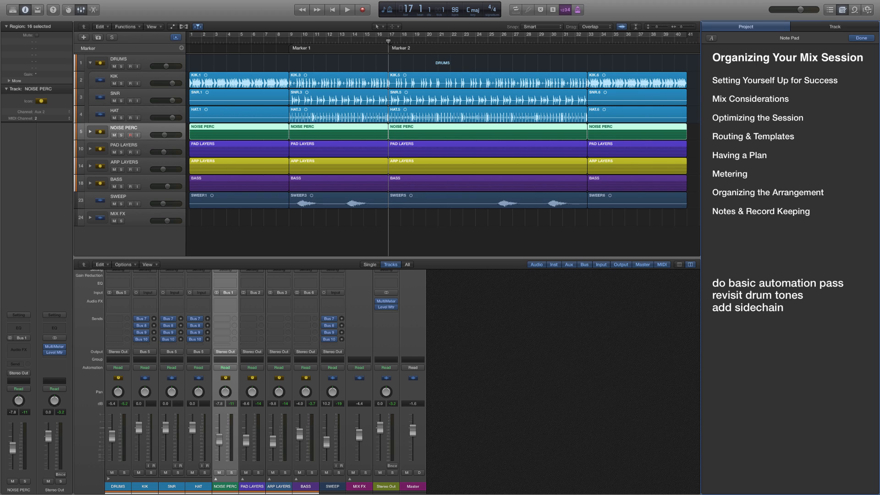
left_click(860, 39)
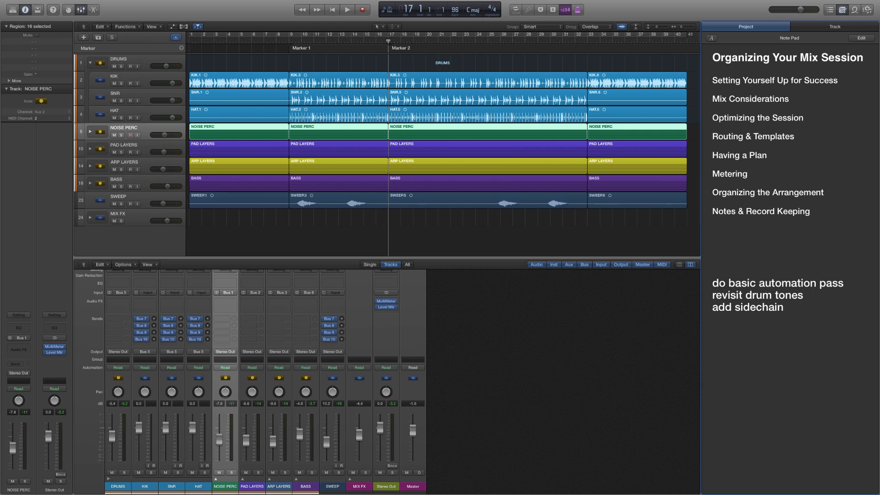